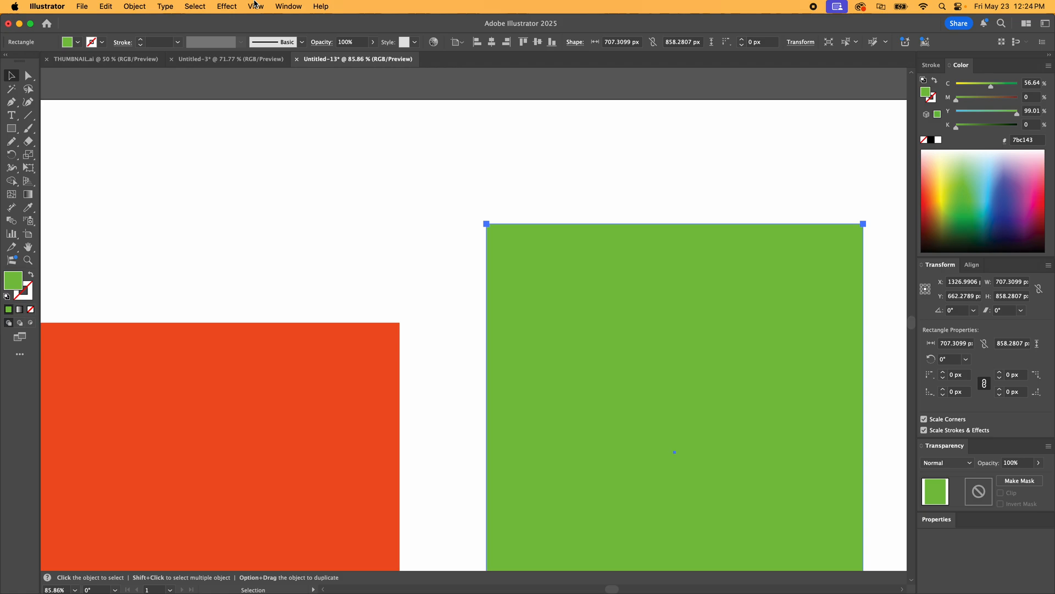
mouse_move(490, 232)
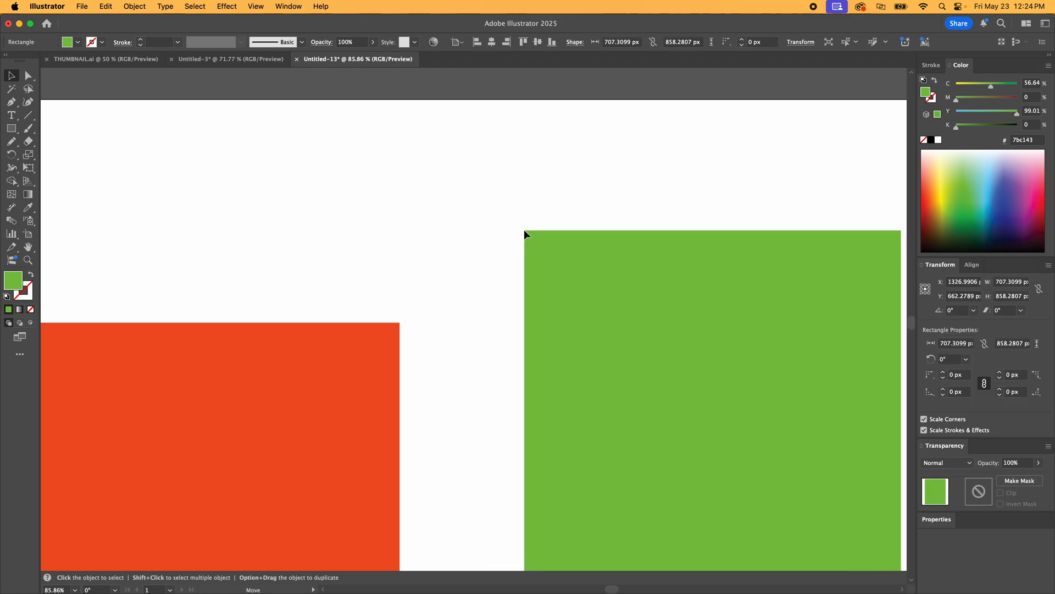
- Drag the green rectangle to a new spot beside the orange rectangle and select it
left_click_drag(525, 234, 494, 257)
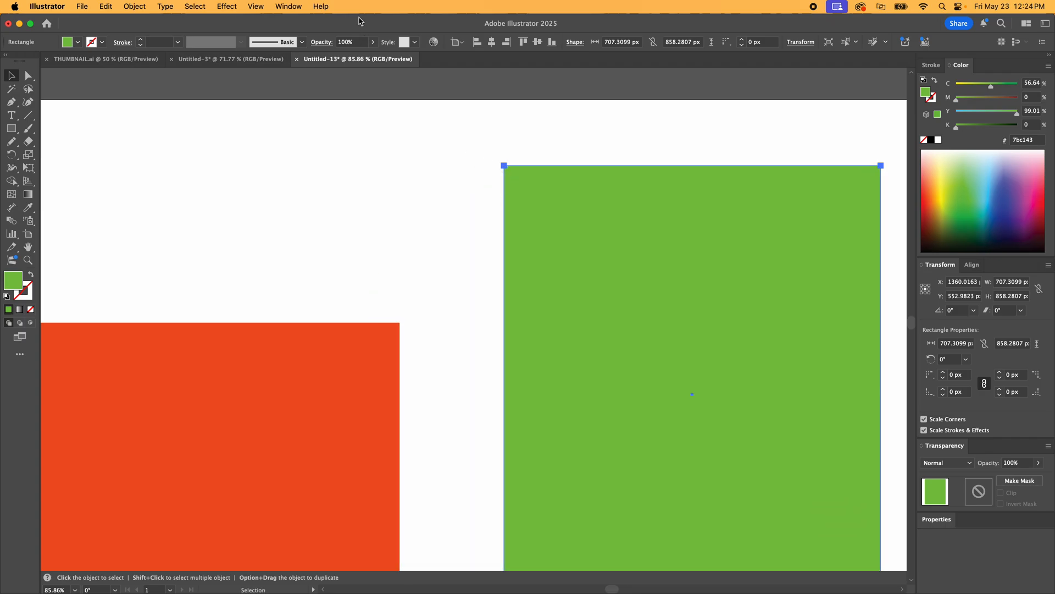
left_click(256, 6)
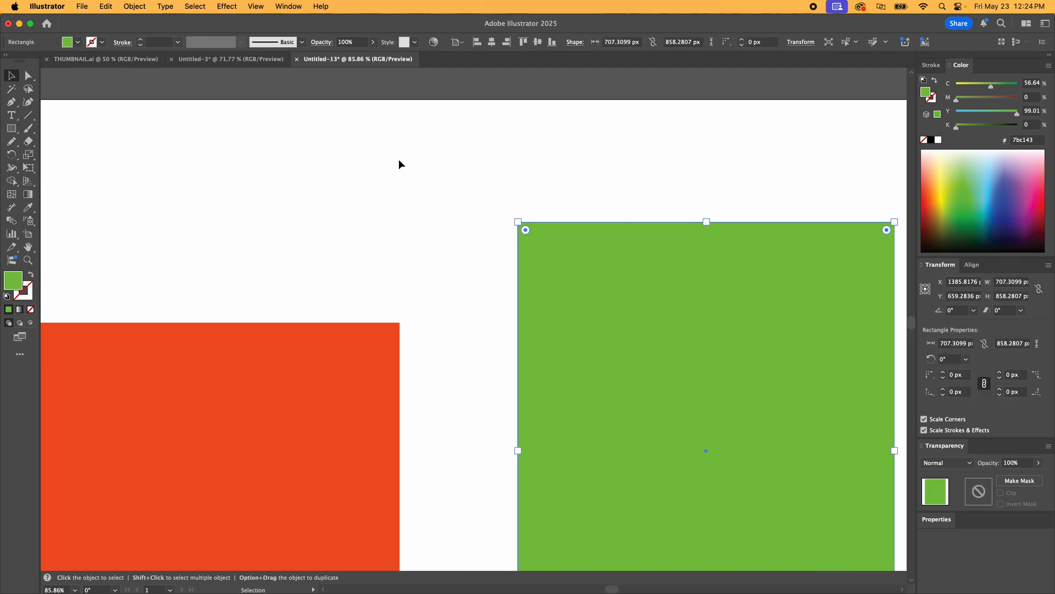
- Deselect everything and toggle Smart Guides from the View menu
left_click(255, 6)
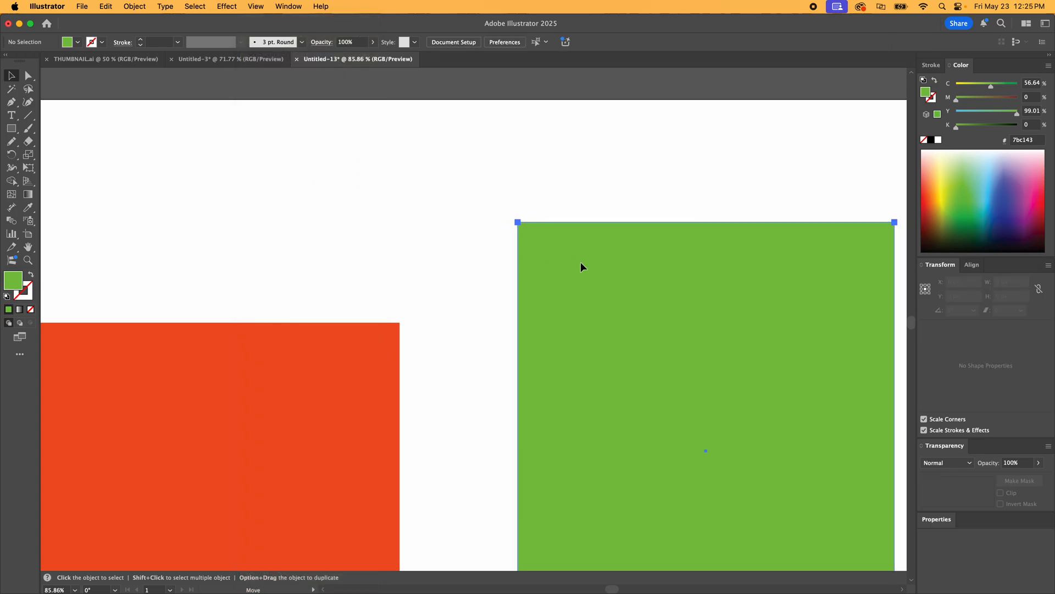
left_click(255, 6)
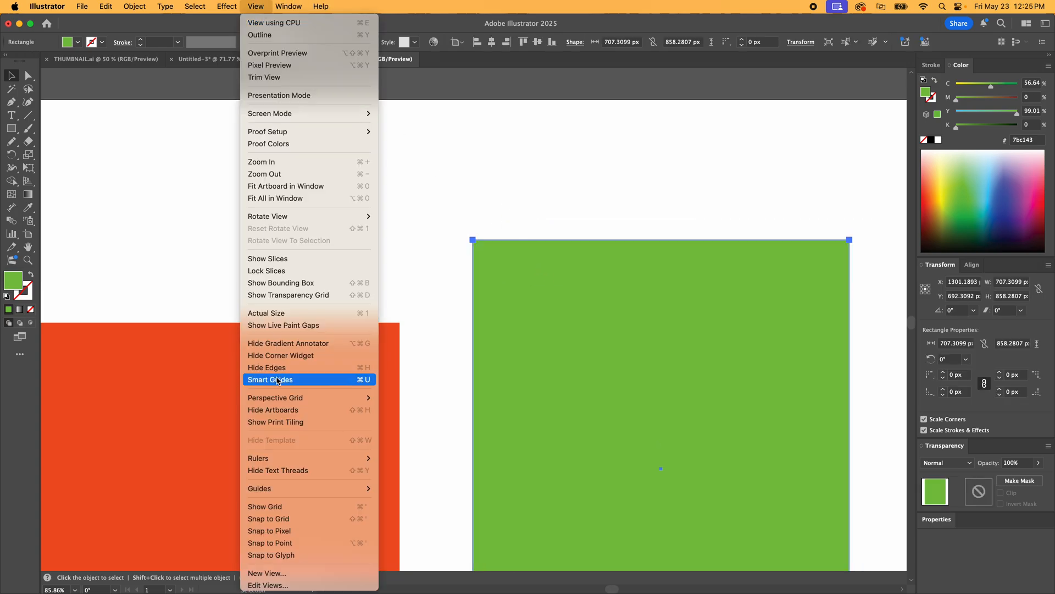
left_click(277, 379)
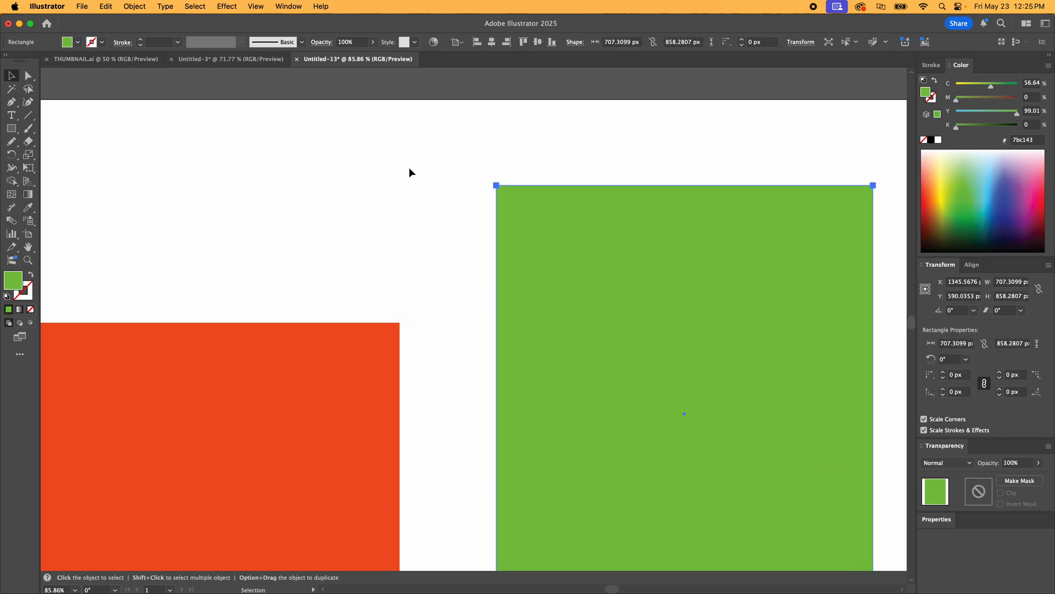
- Hide the corner widgets and drag the orange rectangle up toward the green one, leaving a gap
left_click(255, 6)
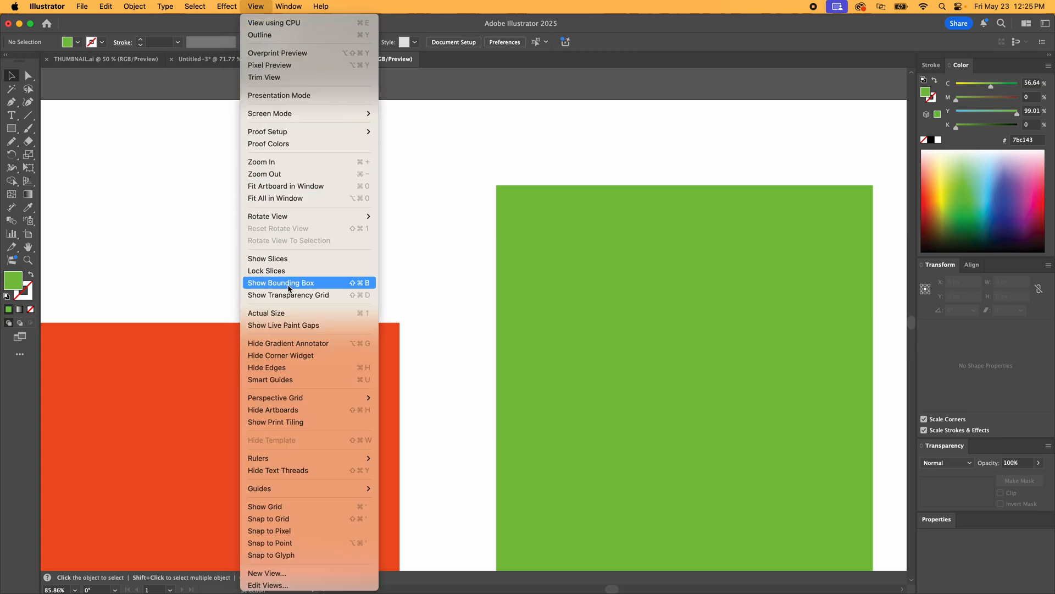
mouse_move(296, 361)
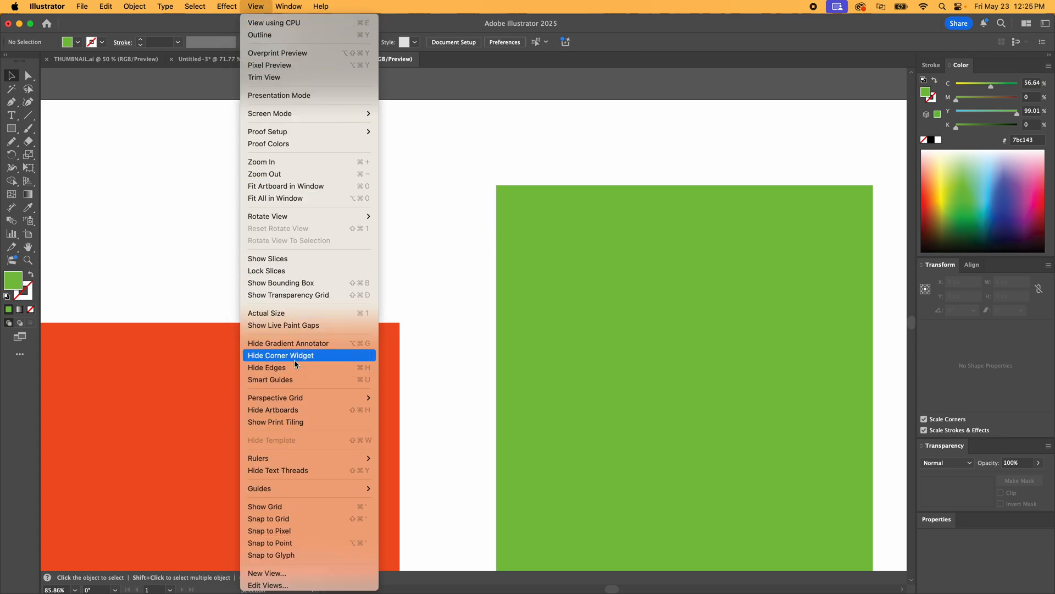
left_click(280, 355)
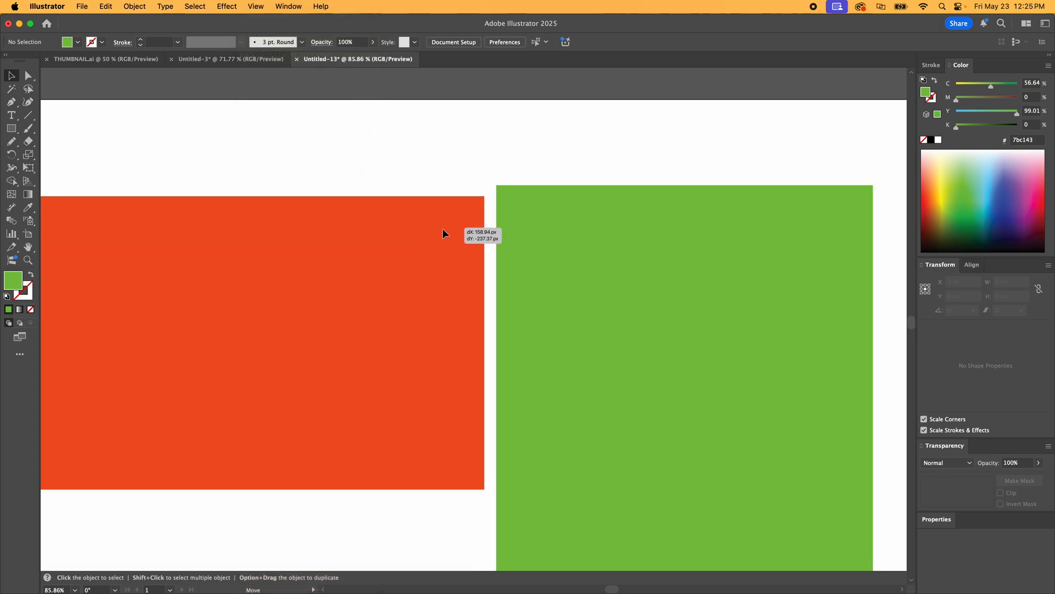
left_click_drag(443, 233, 456, 246)
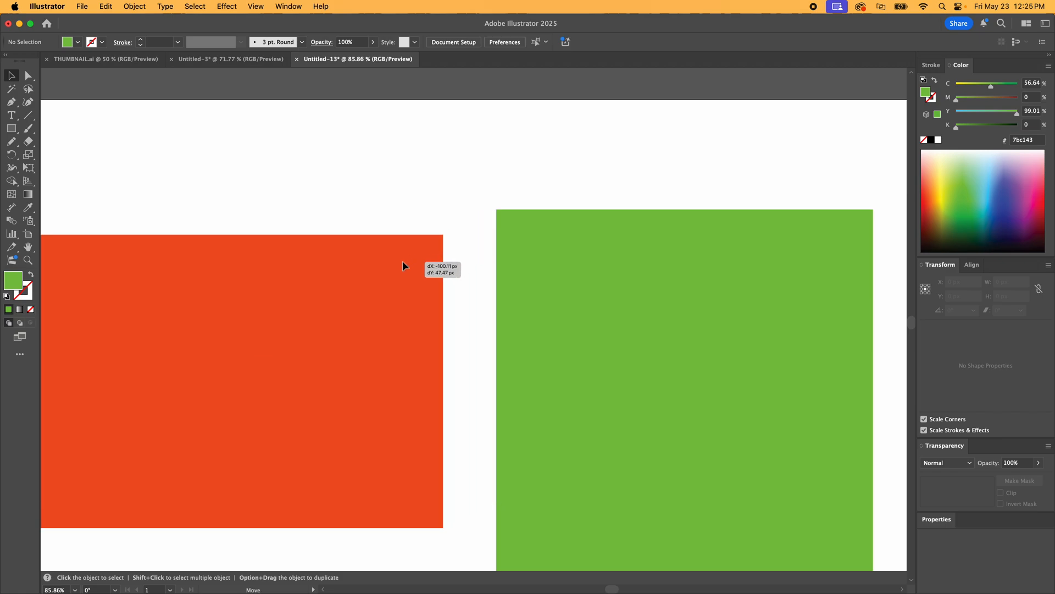
left_click(216, 382)
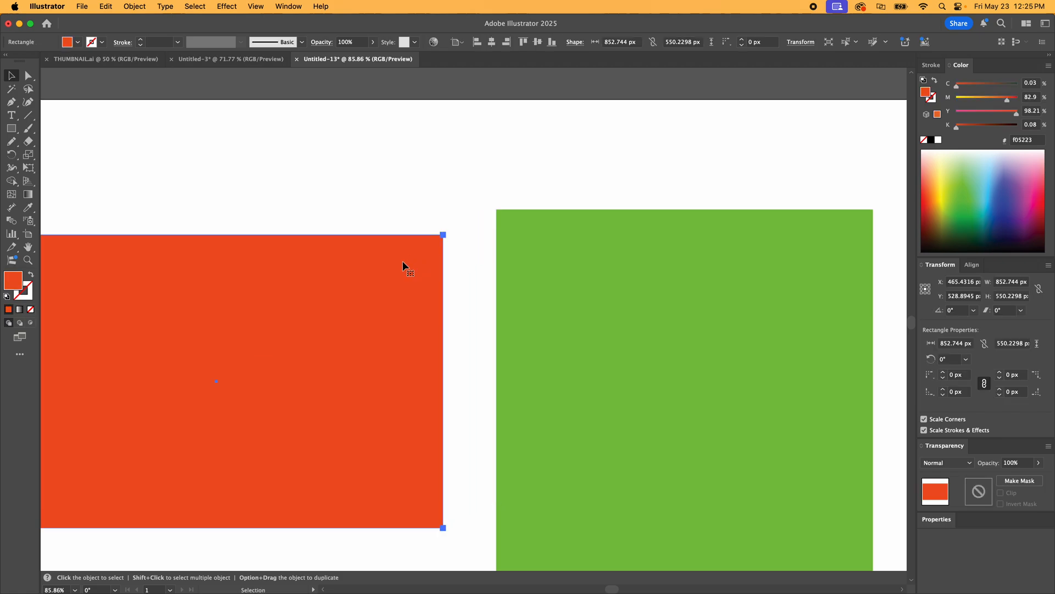
mouse_move(490, 251)
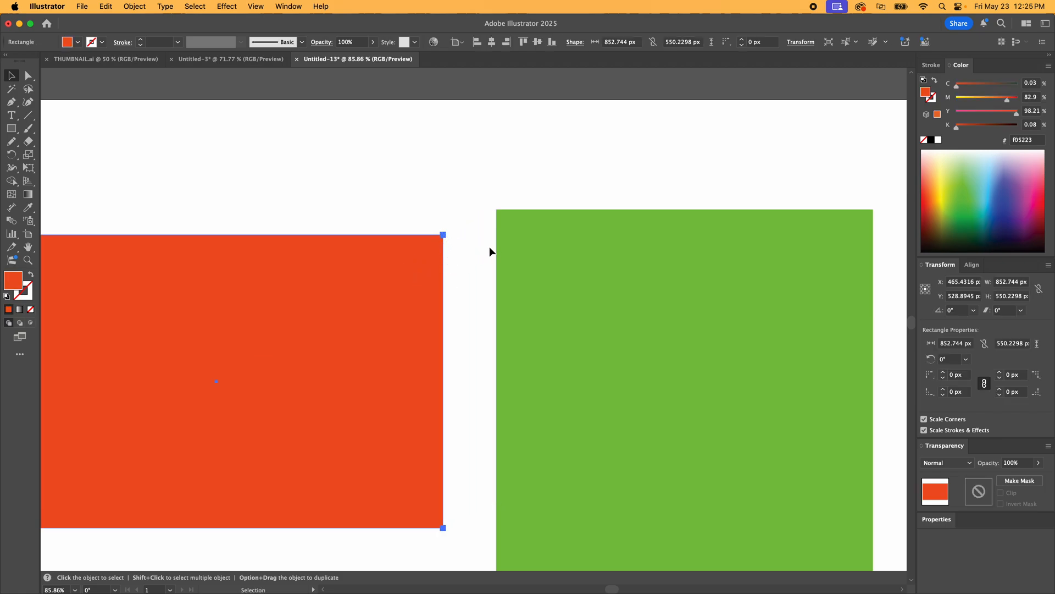
mouse_move(329, 46)
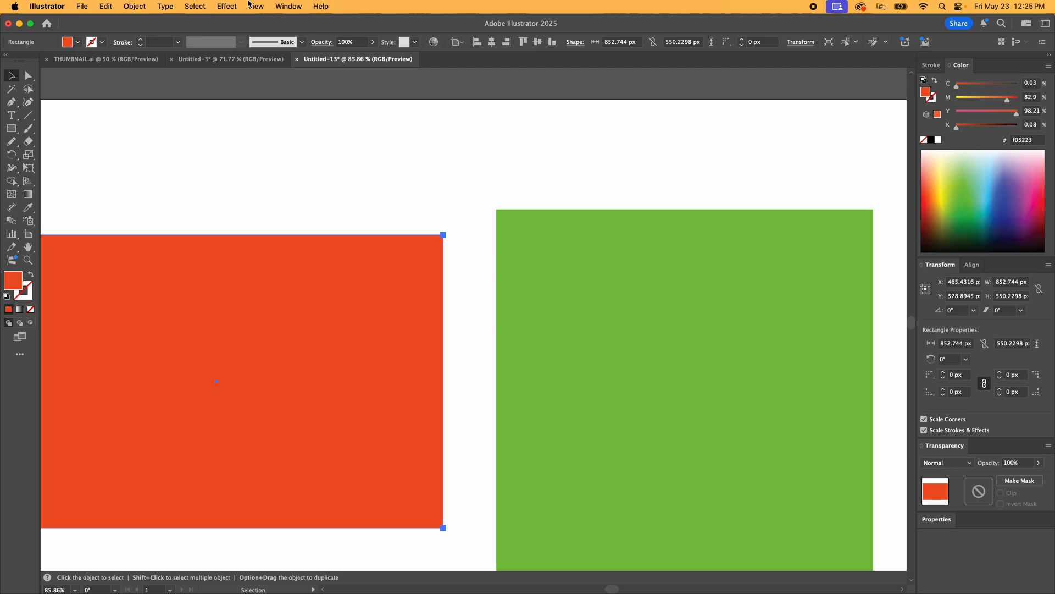
mouse_move(230, 236)
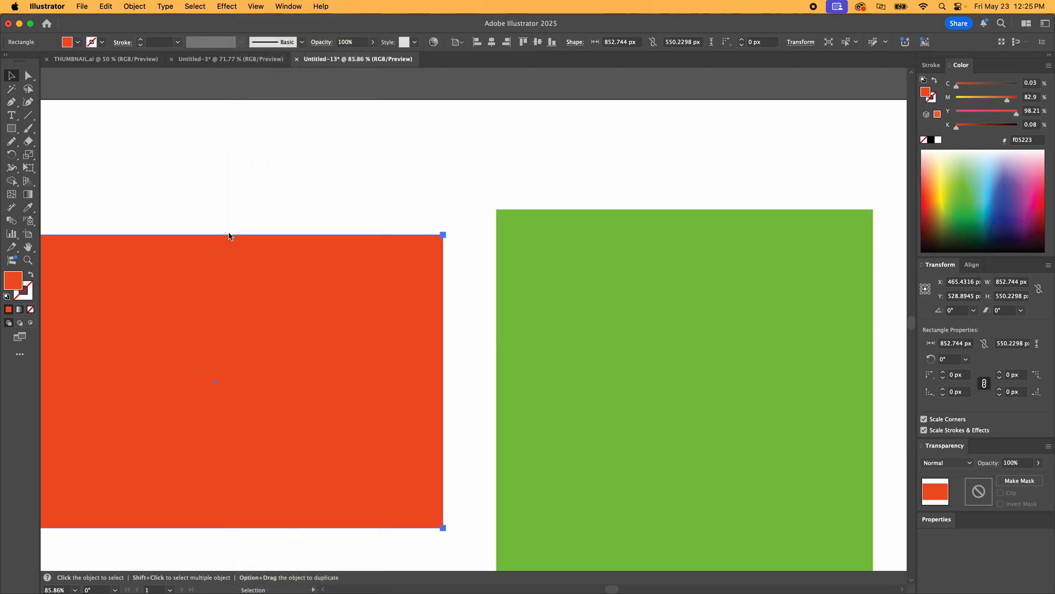
- Open the View menu, then the Illustrator settings list
left_click(255, 6)
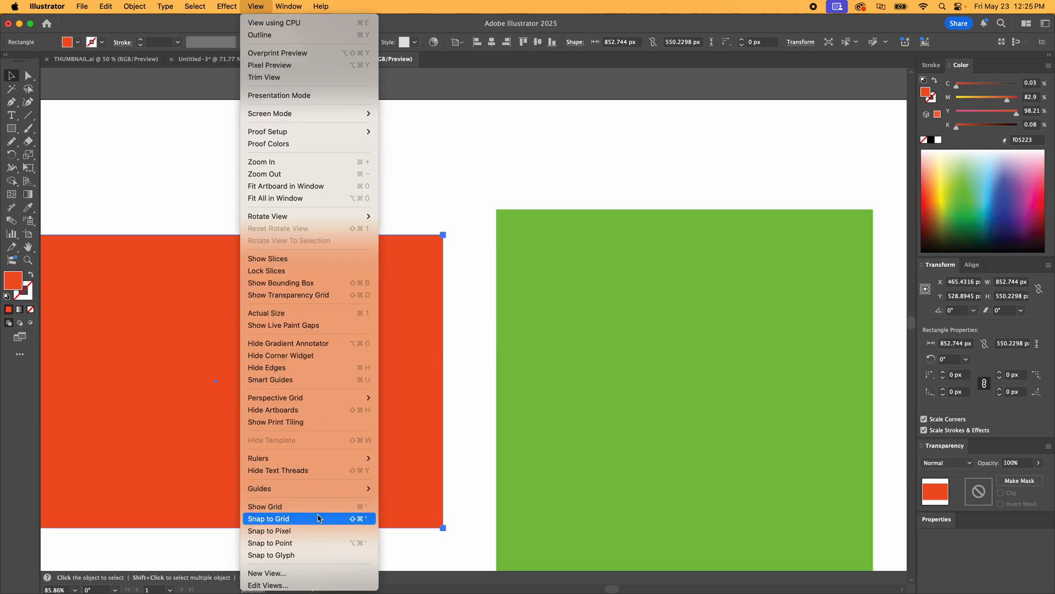
mouse_move(302, 521)
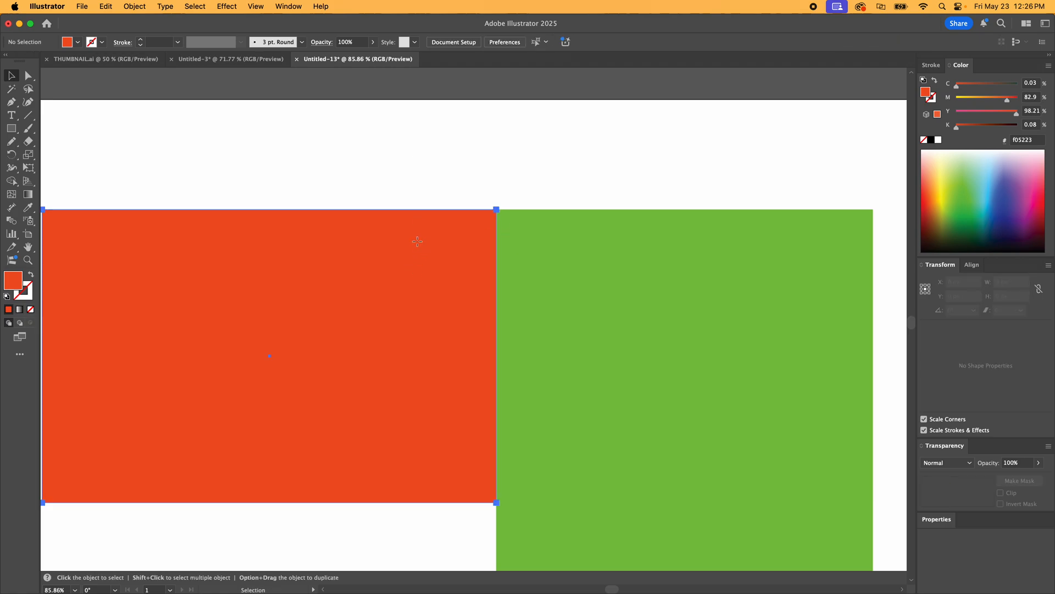
left_click(40, 6)
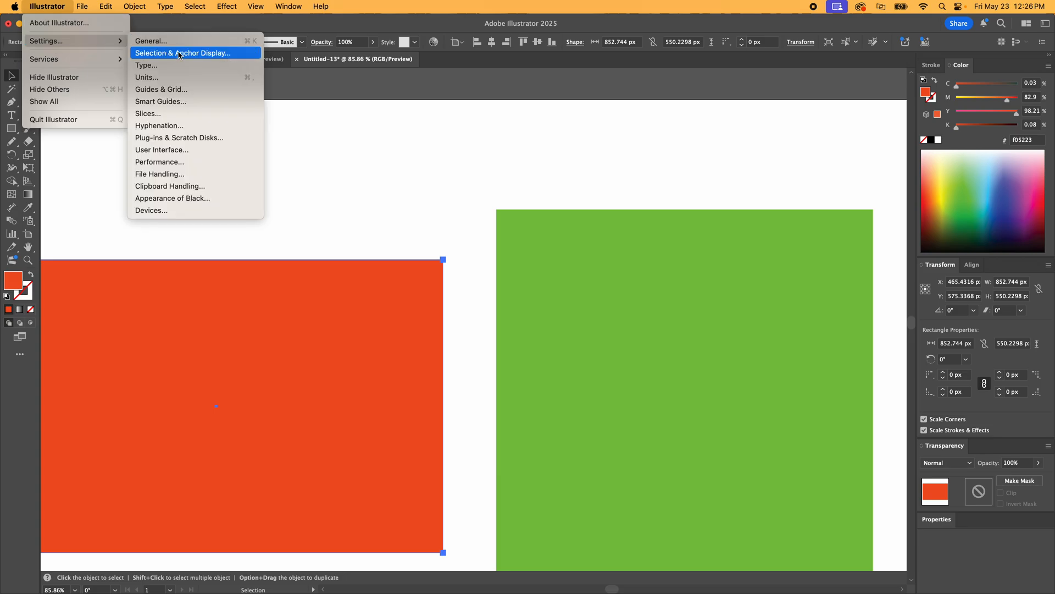
- In Selection & Anchor Display preferences, set Tolerance and Snap to Point to 8 px
left_click(192, 54)
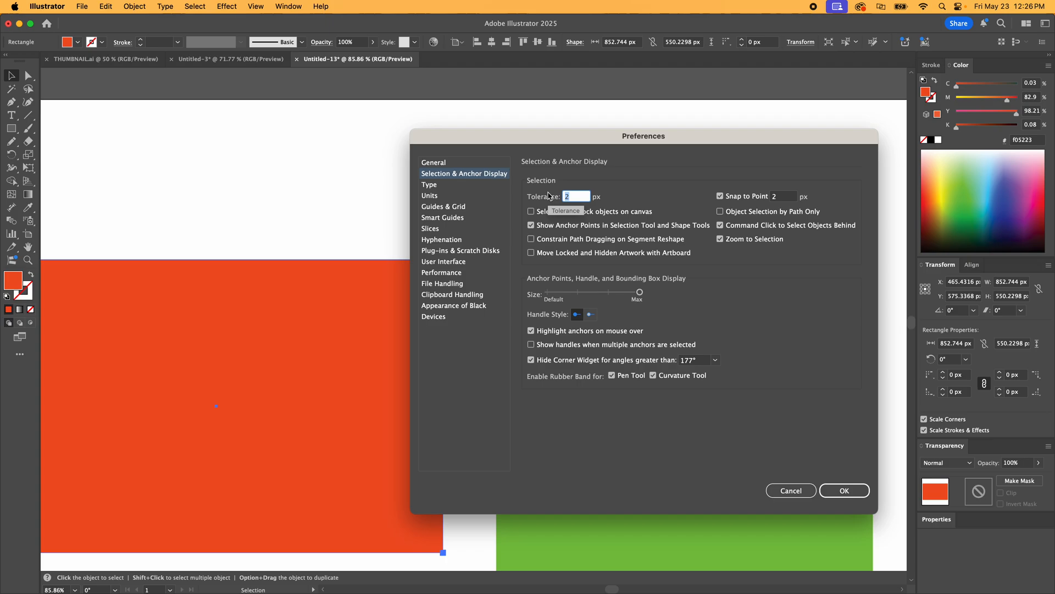
type("8")
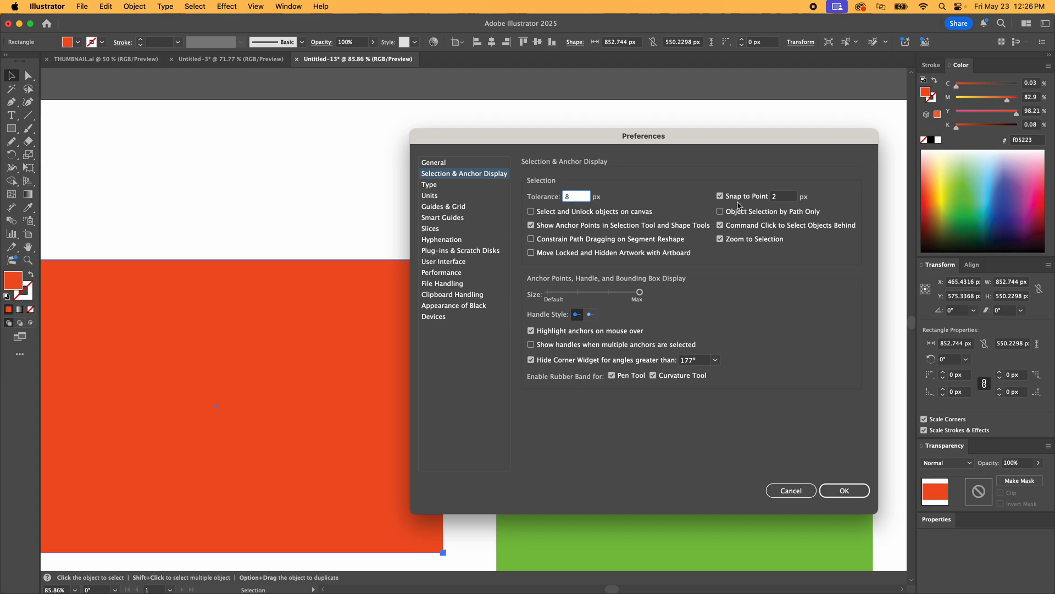
left_click(784, 196)
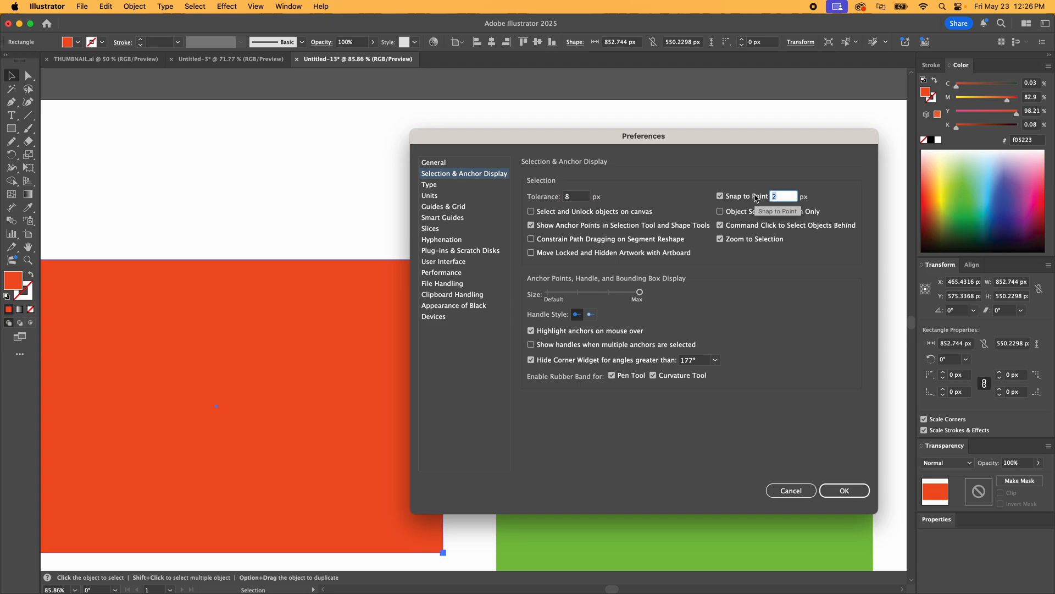
type("8")
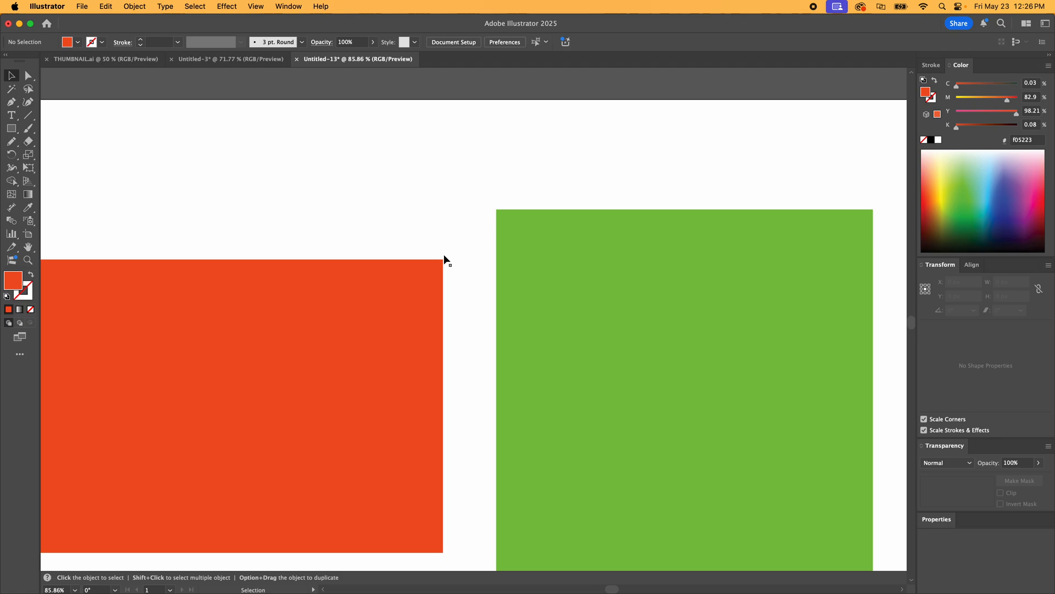
mouse_move(446, 255)
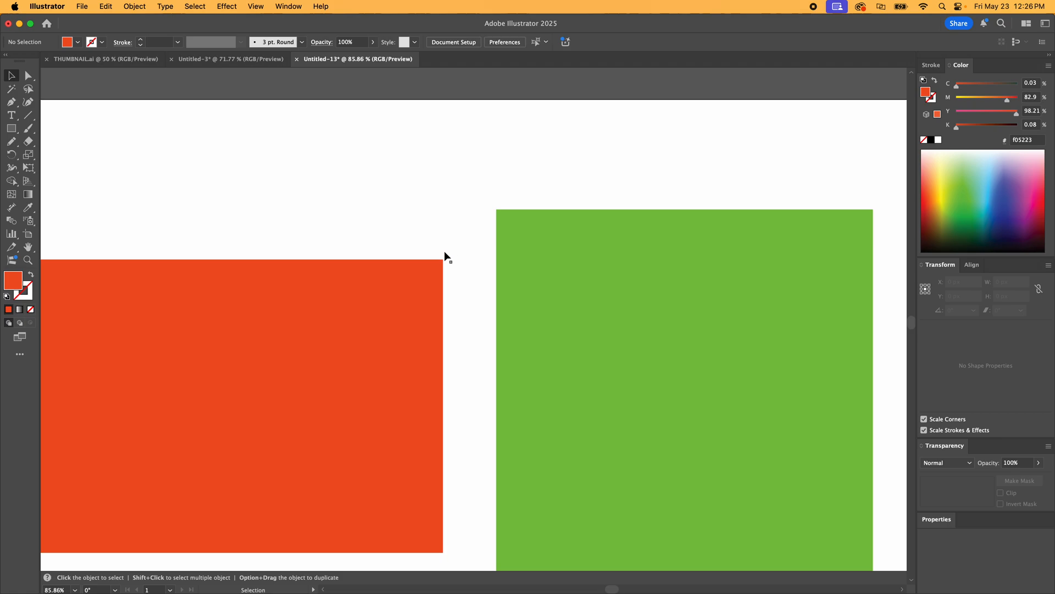
left_click(217, 406)
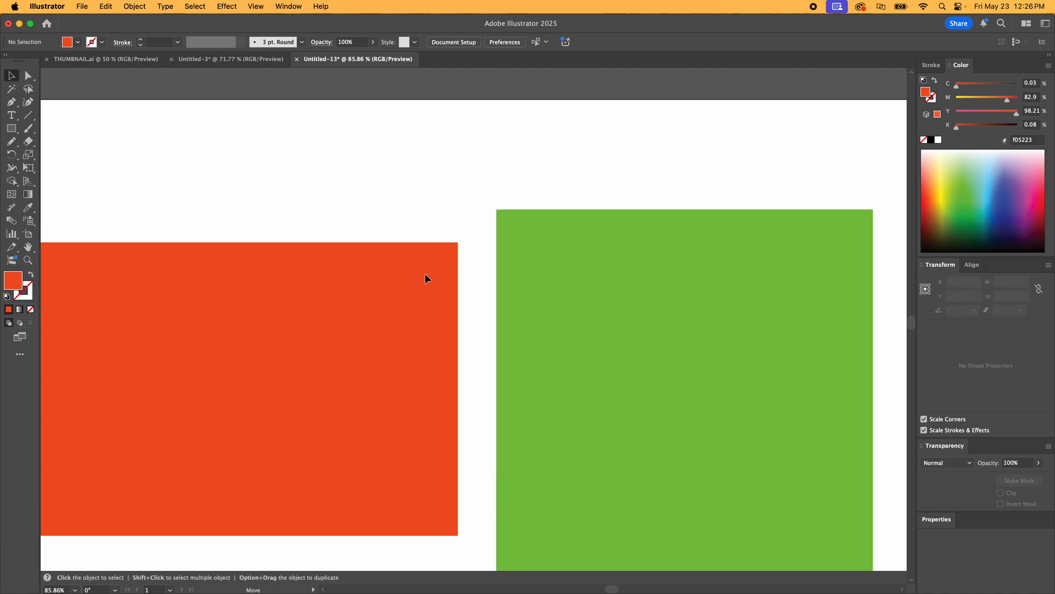
left_click(231, 389)
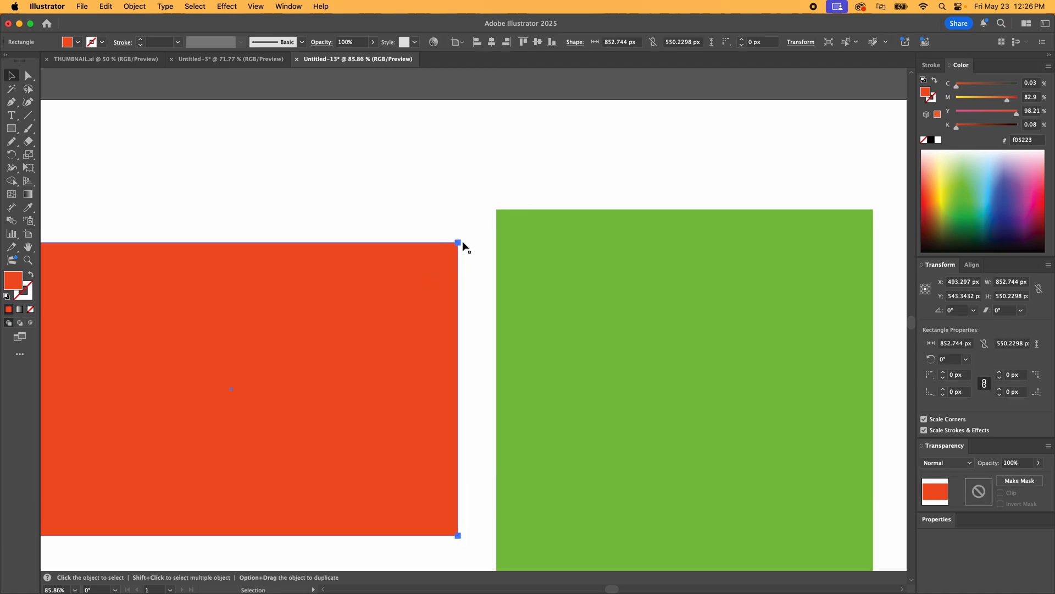
mouse_move(459, 244)
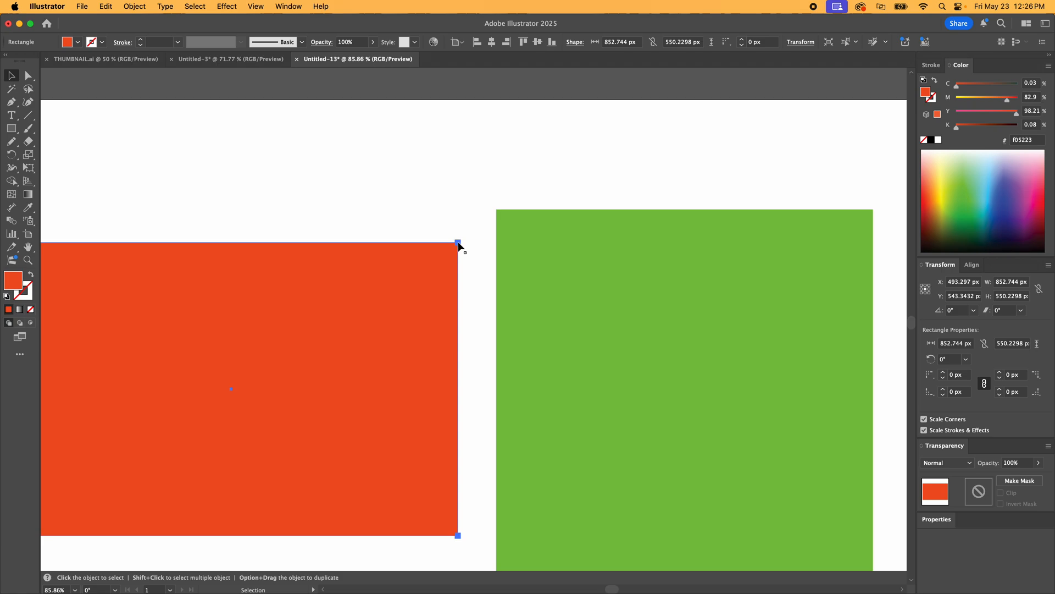
left_click_drag(458, 242, 496, 209)
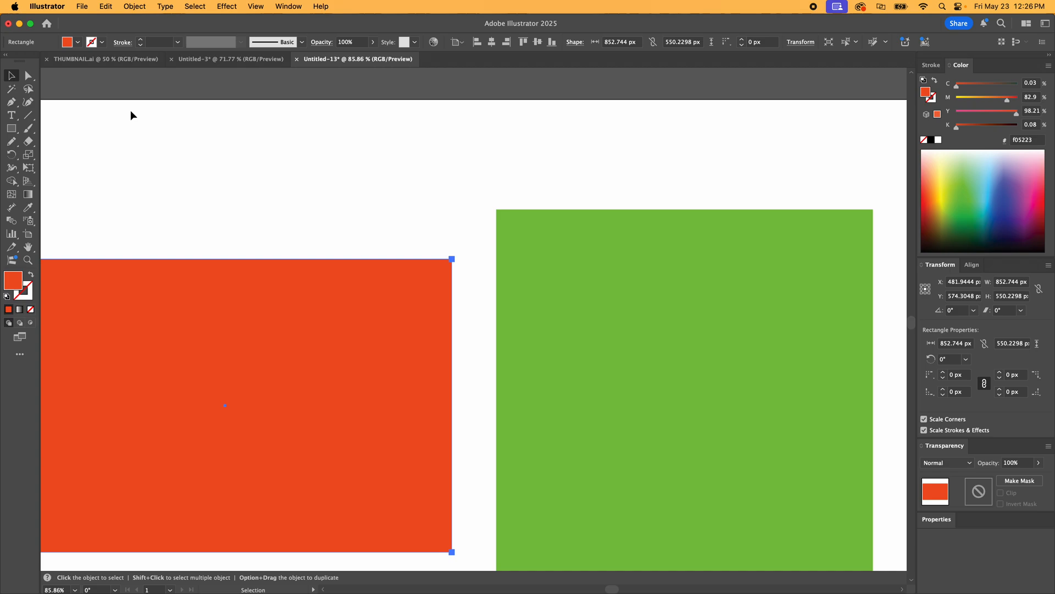
mouse_move(564, 4)
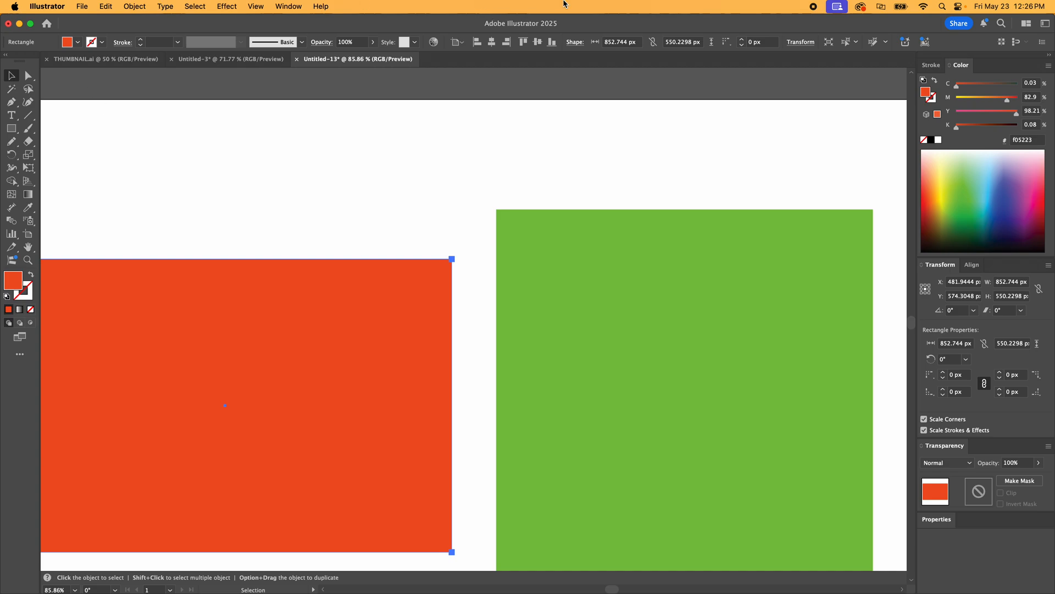